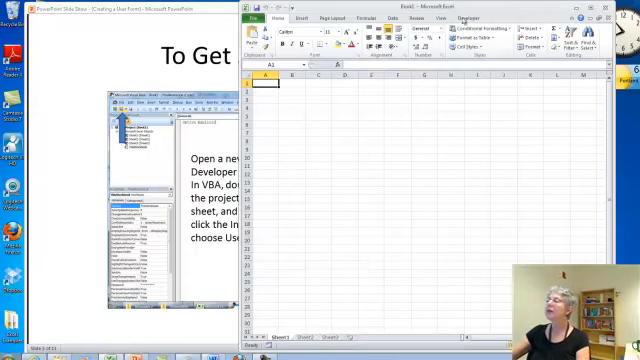
- Open the Visual Basic editor from Excel and insert a new blank UserForm1
click(466, 18)
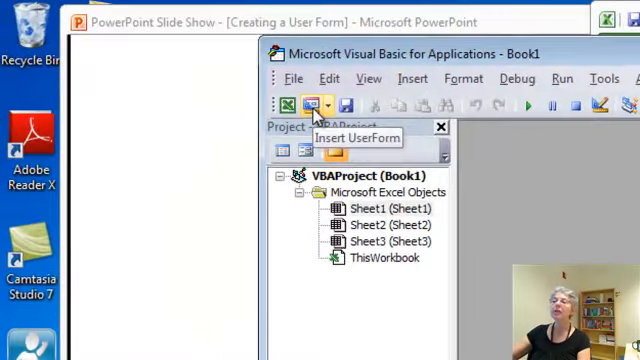
click(314, 104)
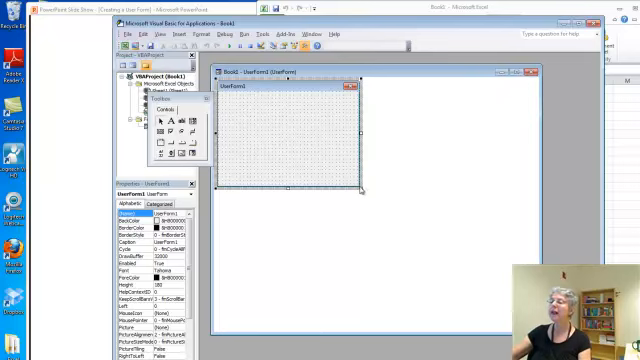
mouse_move(366, 191)
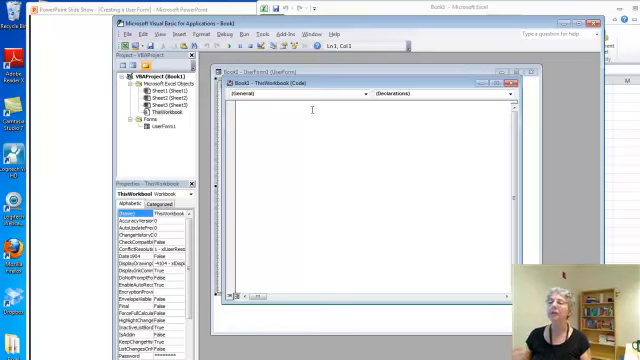
- Write Option Explicit and an empty Sub Workbook_Open() in the ThisWorkbook module
text(Option Explicit)
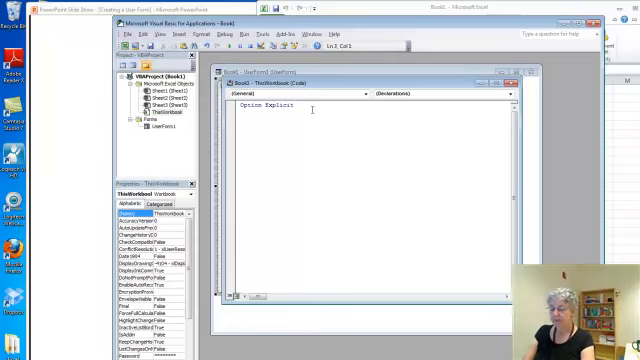
text(Sub W)
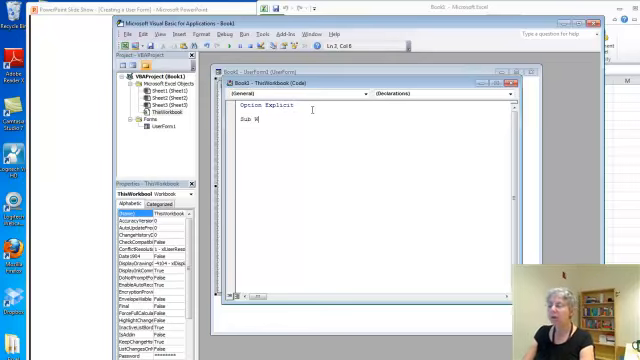
text(orkbook_Open()
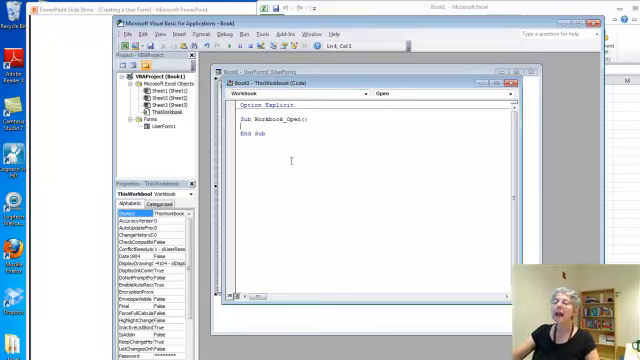
click(164, 133)
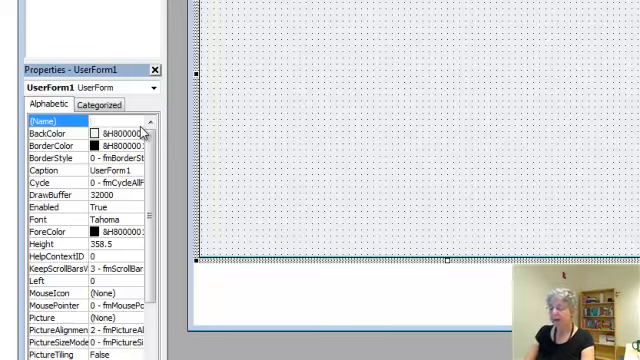
- Set the form's (Name) property to ConditionalsForm
text(Conditional)
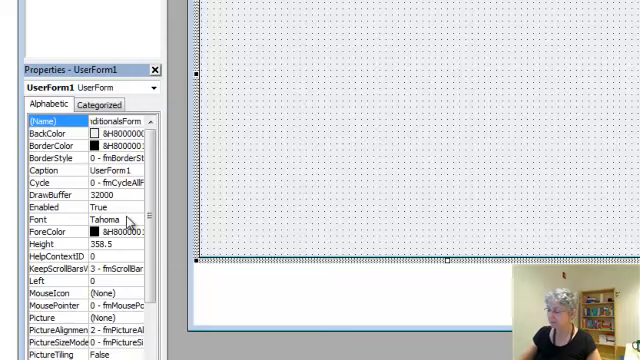
text(ConditionalsForm)
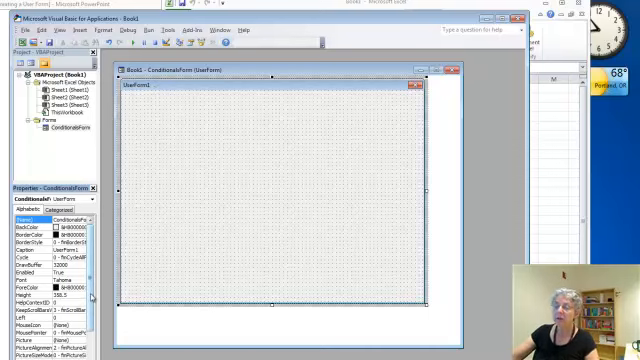
- Replace the default caption with 'Demonstrate Controls and Conditionals'
scroll(down, 3)
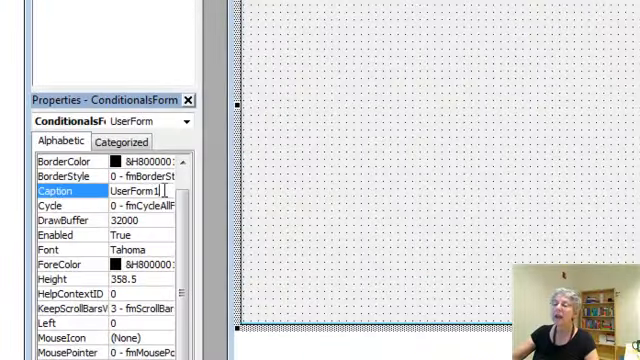
key(ctrl+a)
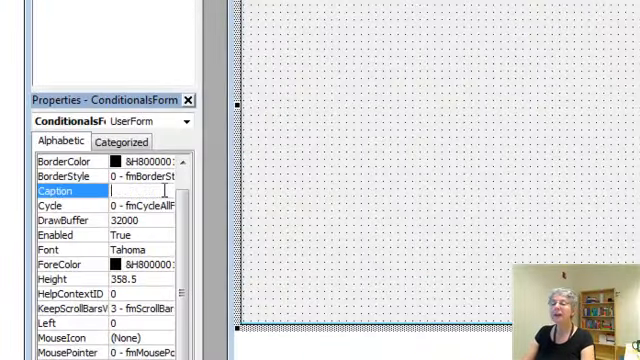
text(Demonstrate)
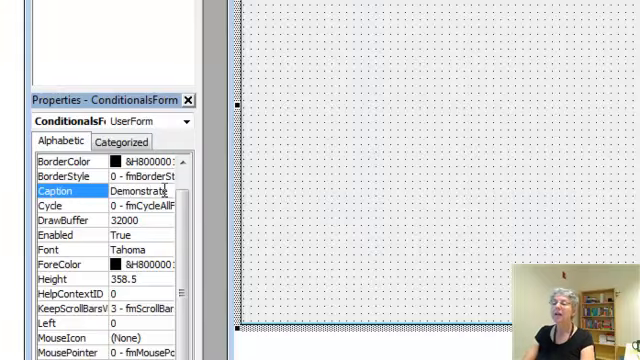
text(Controls and)
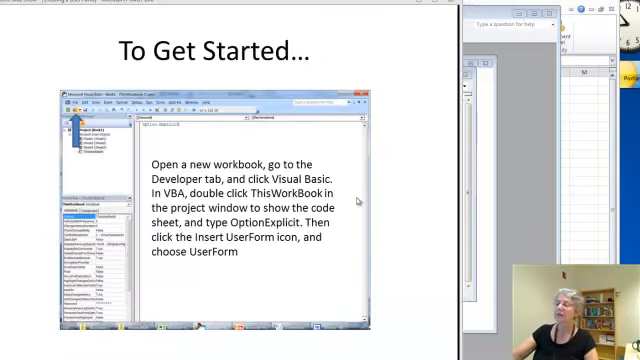
mouse_move(423, 110)
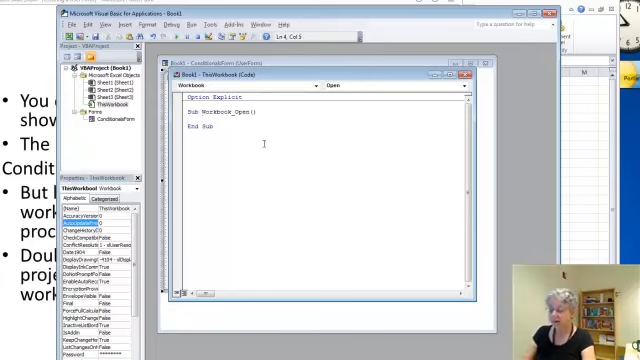
- Add ConditionalsForm.Show inside Workbook_Open so the form appears on opening
text(ConditionalsFo)
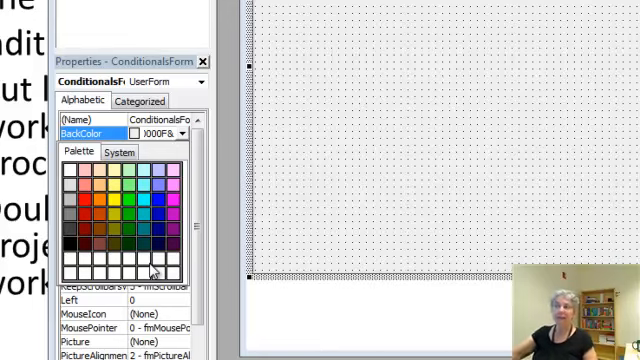
mouse_move(190, 230)
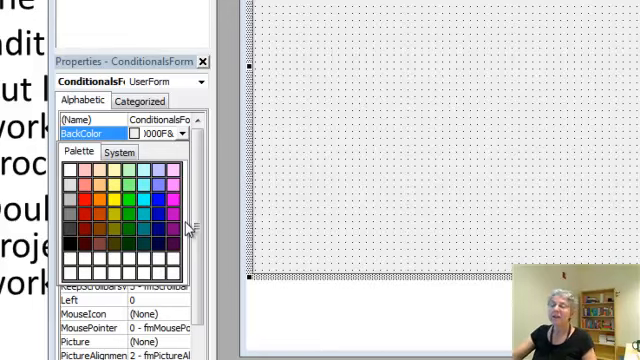
- Set the form's BackColor to yellow from the palette
click(115, 205)
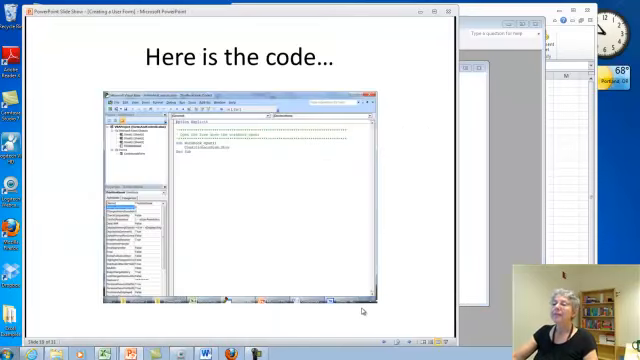
mouse_move(430, 202)
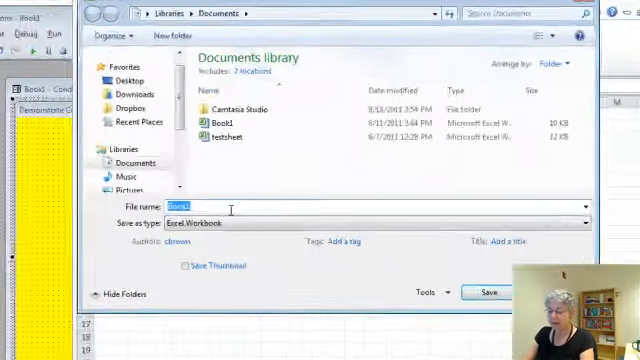
- Save the workbook to the Desktop as ConditionalsDemo, type Excel Macro-Enabled Workbook
text(C)
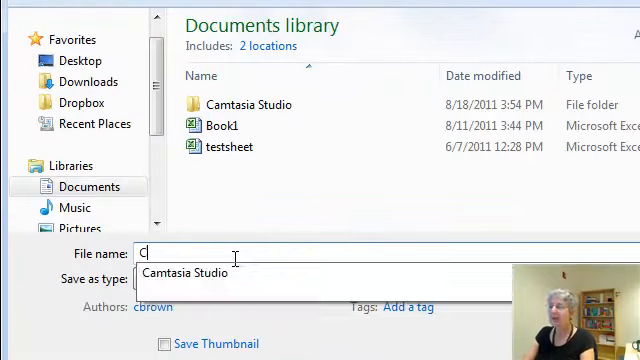
text(onditionalsDemo)
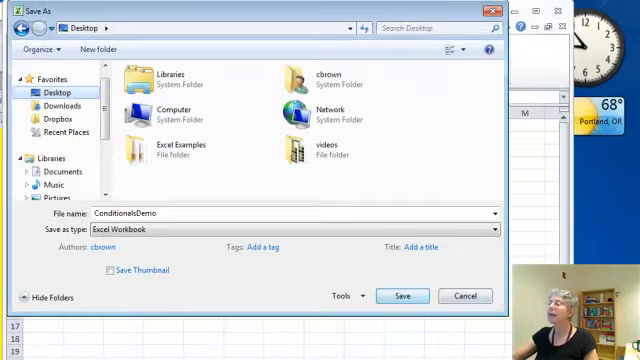
click(403, 295)
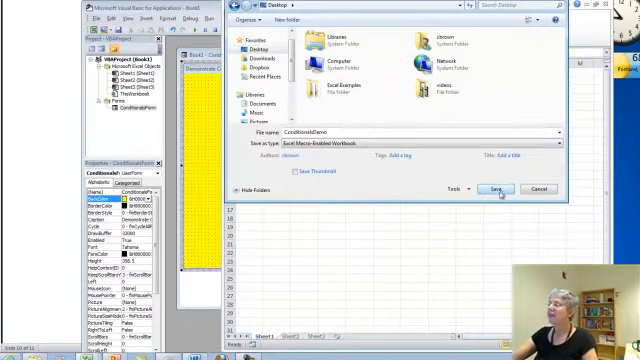
click(494, 188)
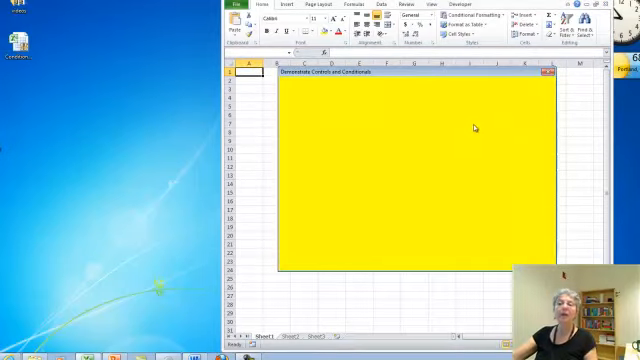
mouse_move(470, 128)
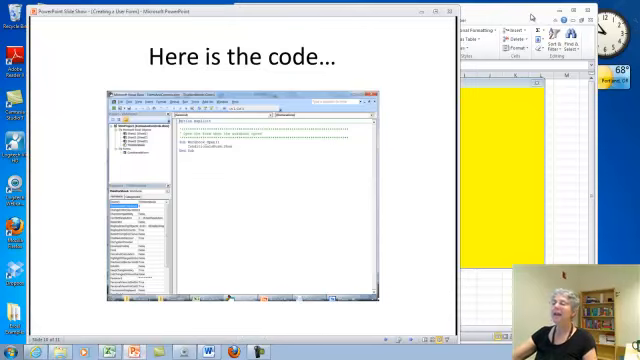
mouse_move(405, 209)
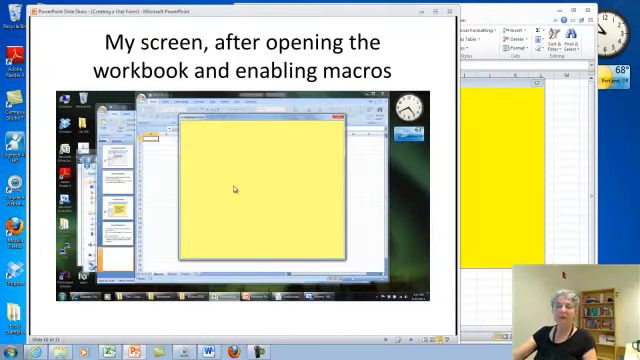
mouse_move(447, 207)
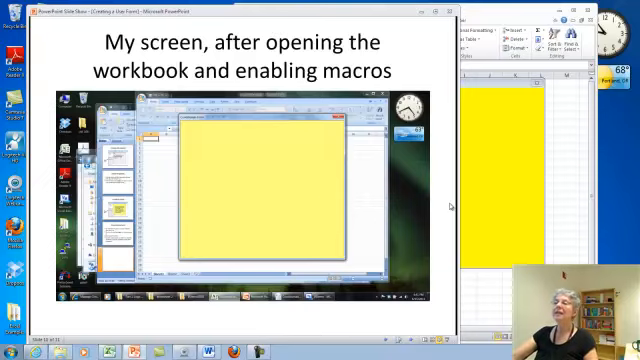